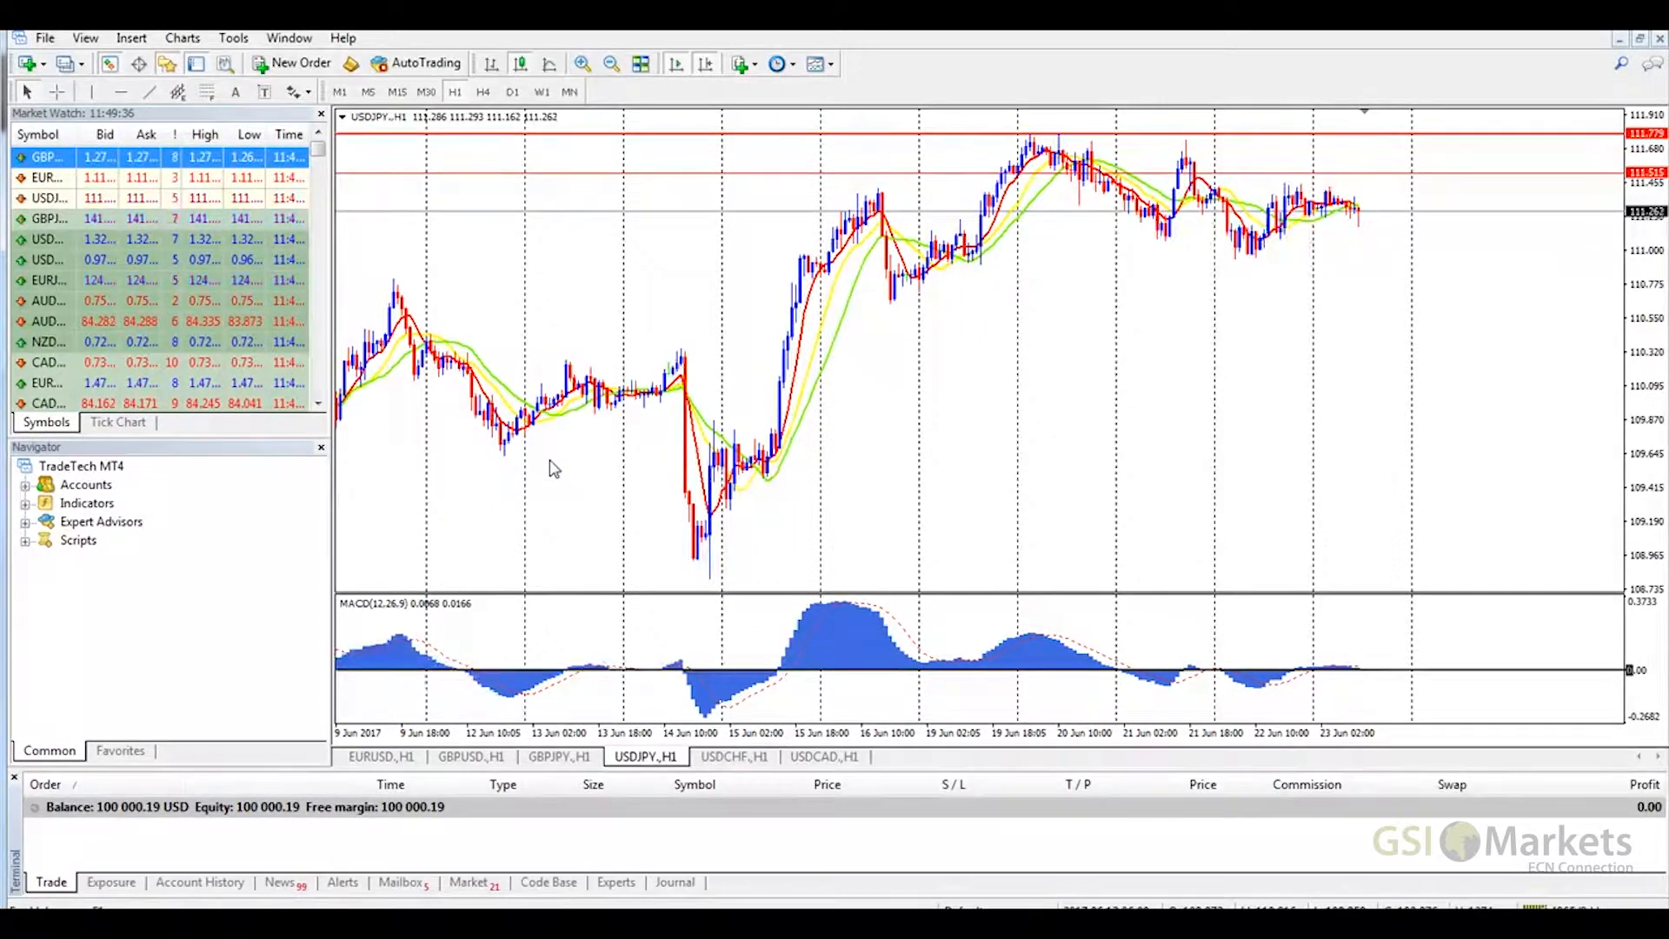
# Step: Bring up an order ticket for EURUSD from Market Watch and expand the Symbol list
pyautogui.click(301, 62)
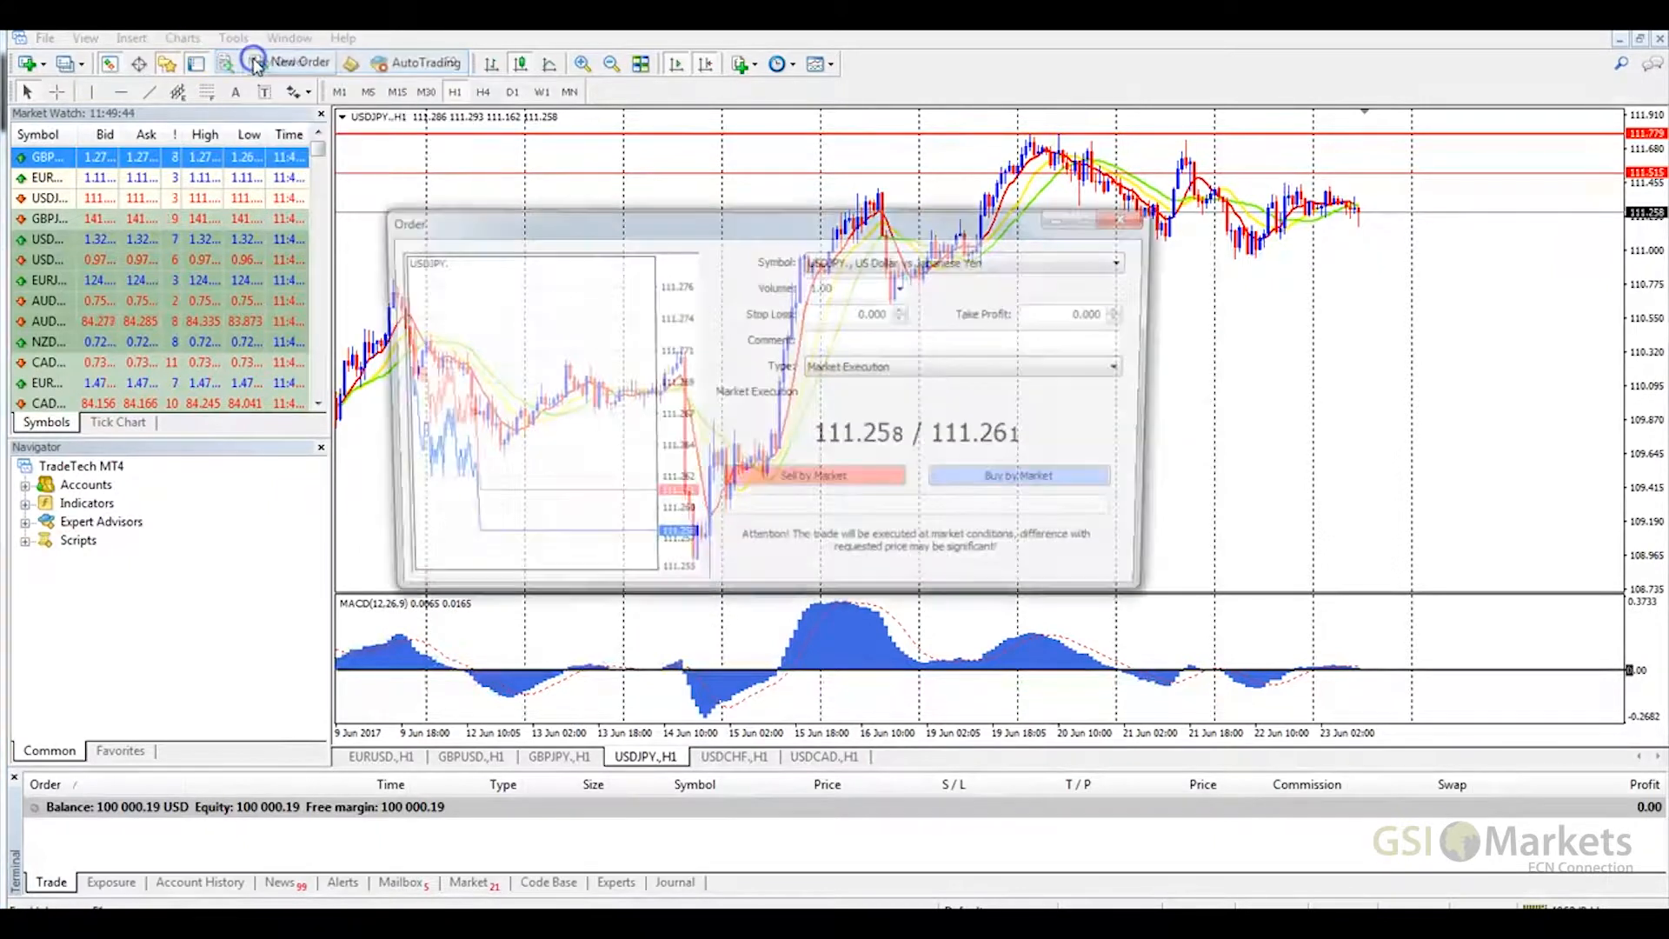
pyautogui.click(1123, 219)
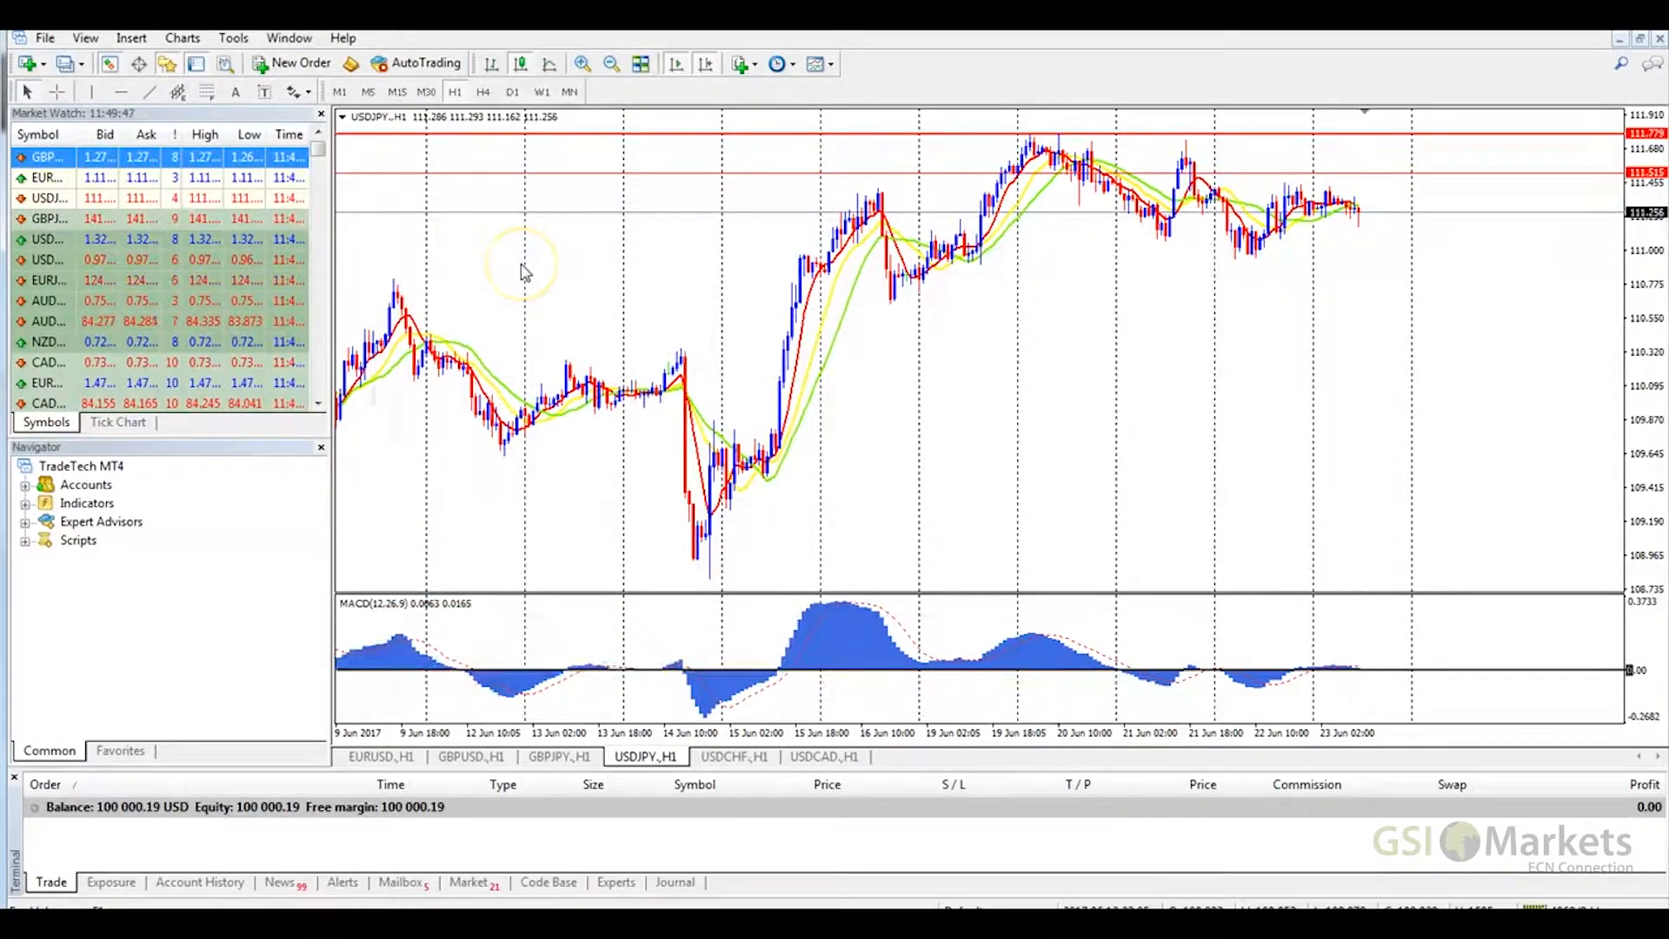
pyautogui.click(49, 177)
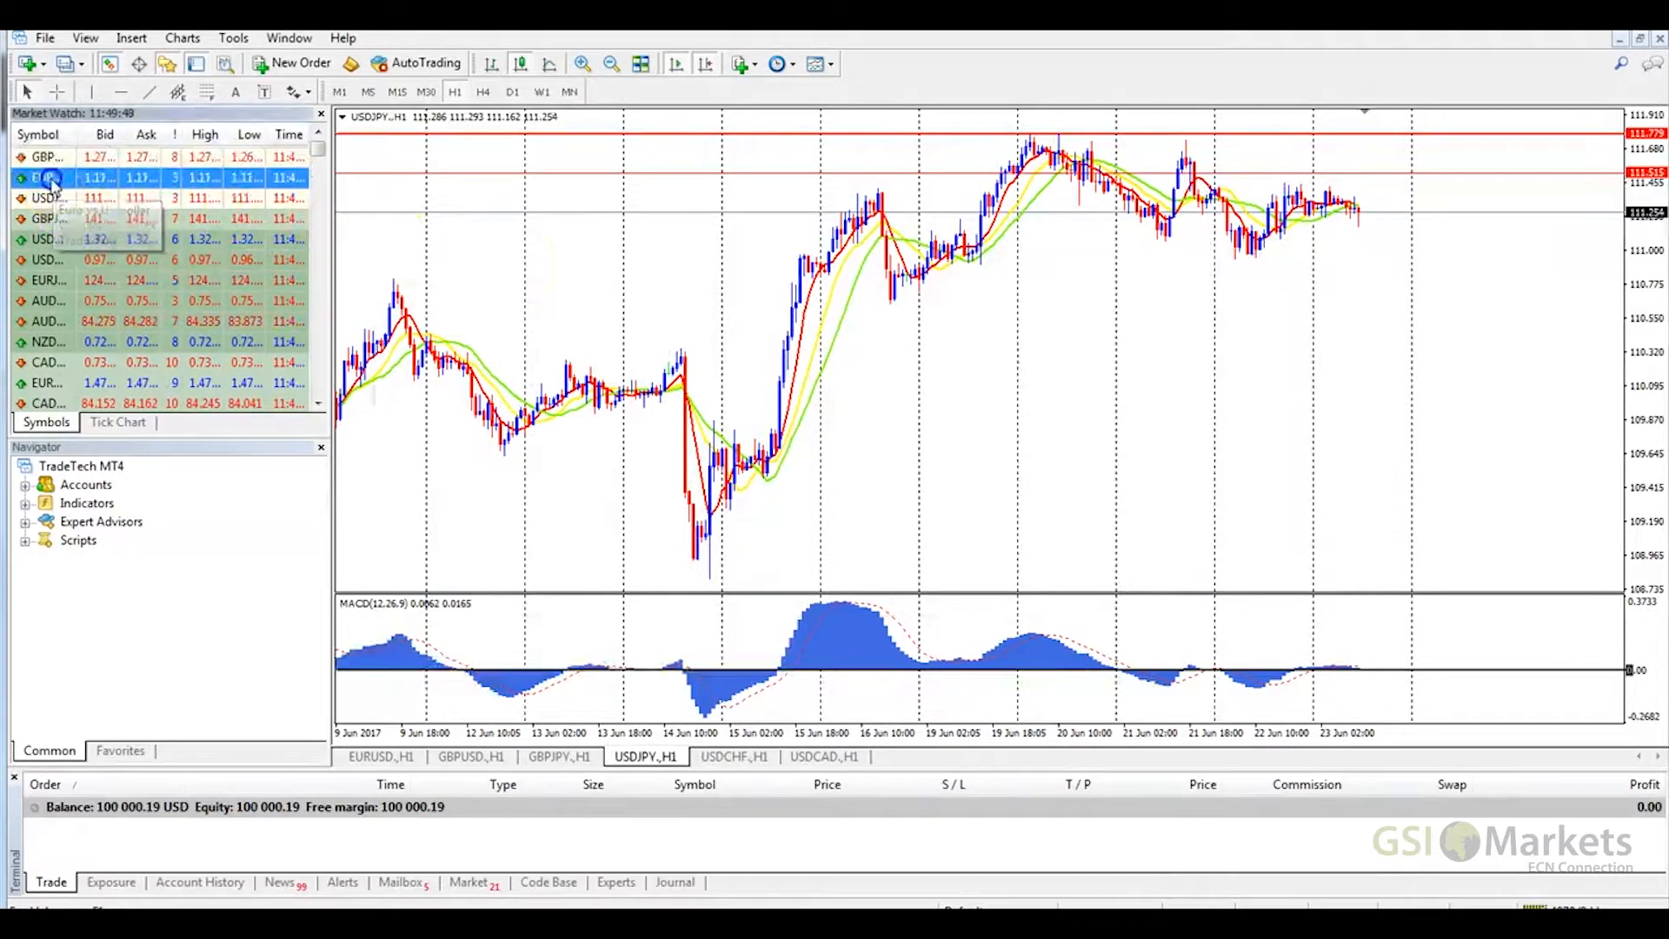
pyautogui.doubleClick(49, 178)
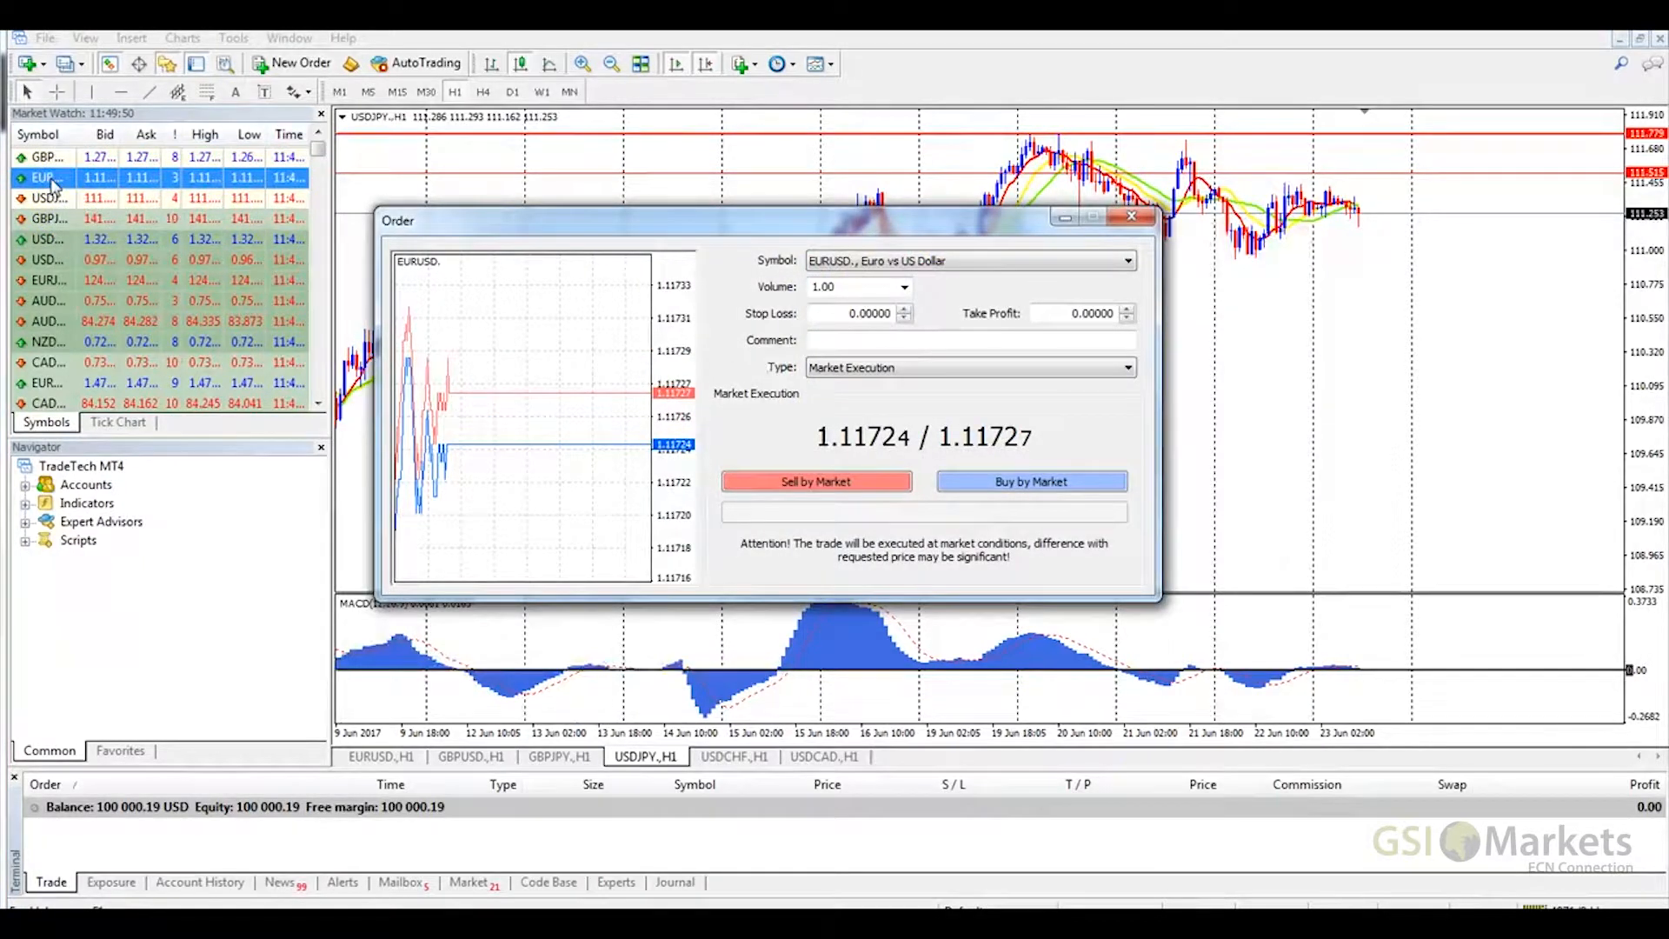
pyautogui.moveTo(765, 272)
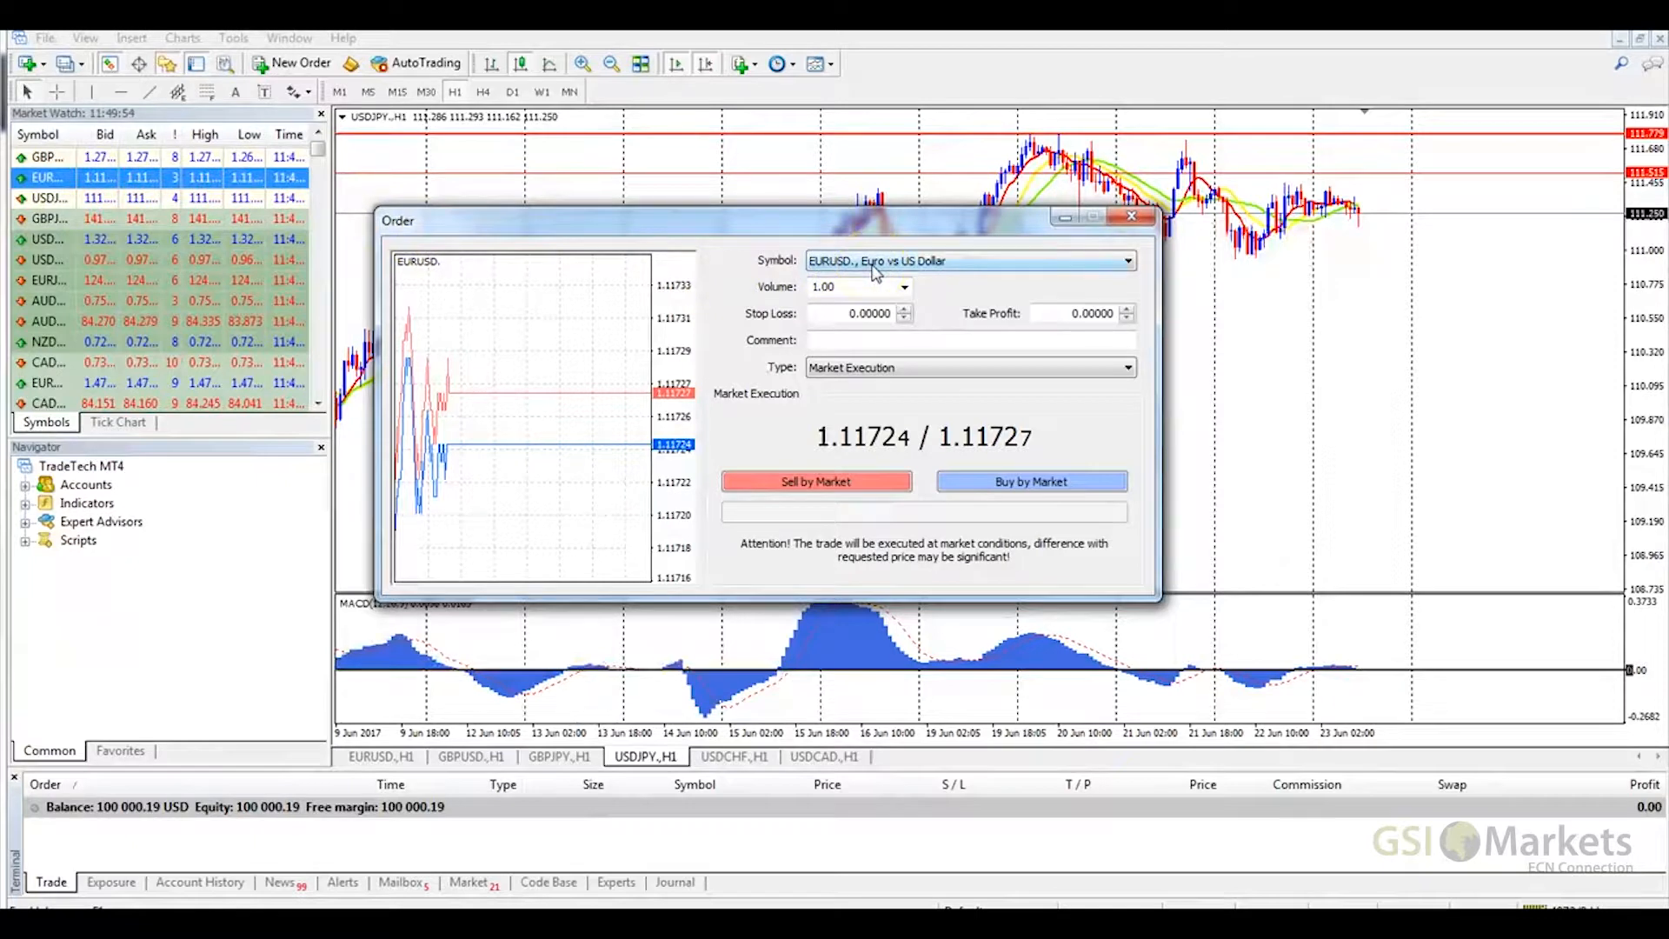
pyautogui.click(1127, 261)
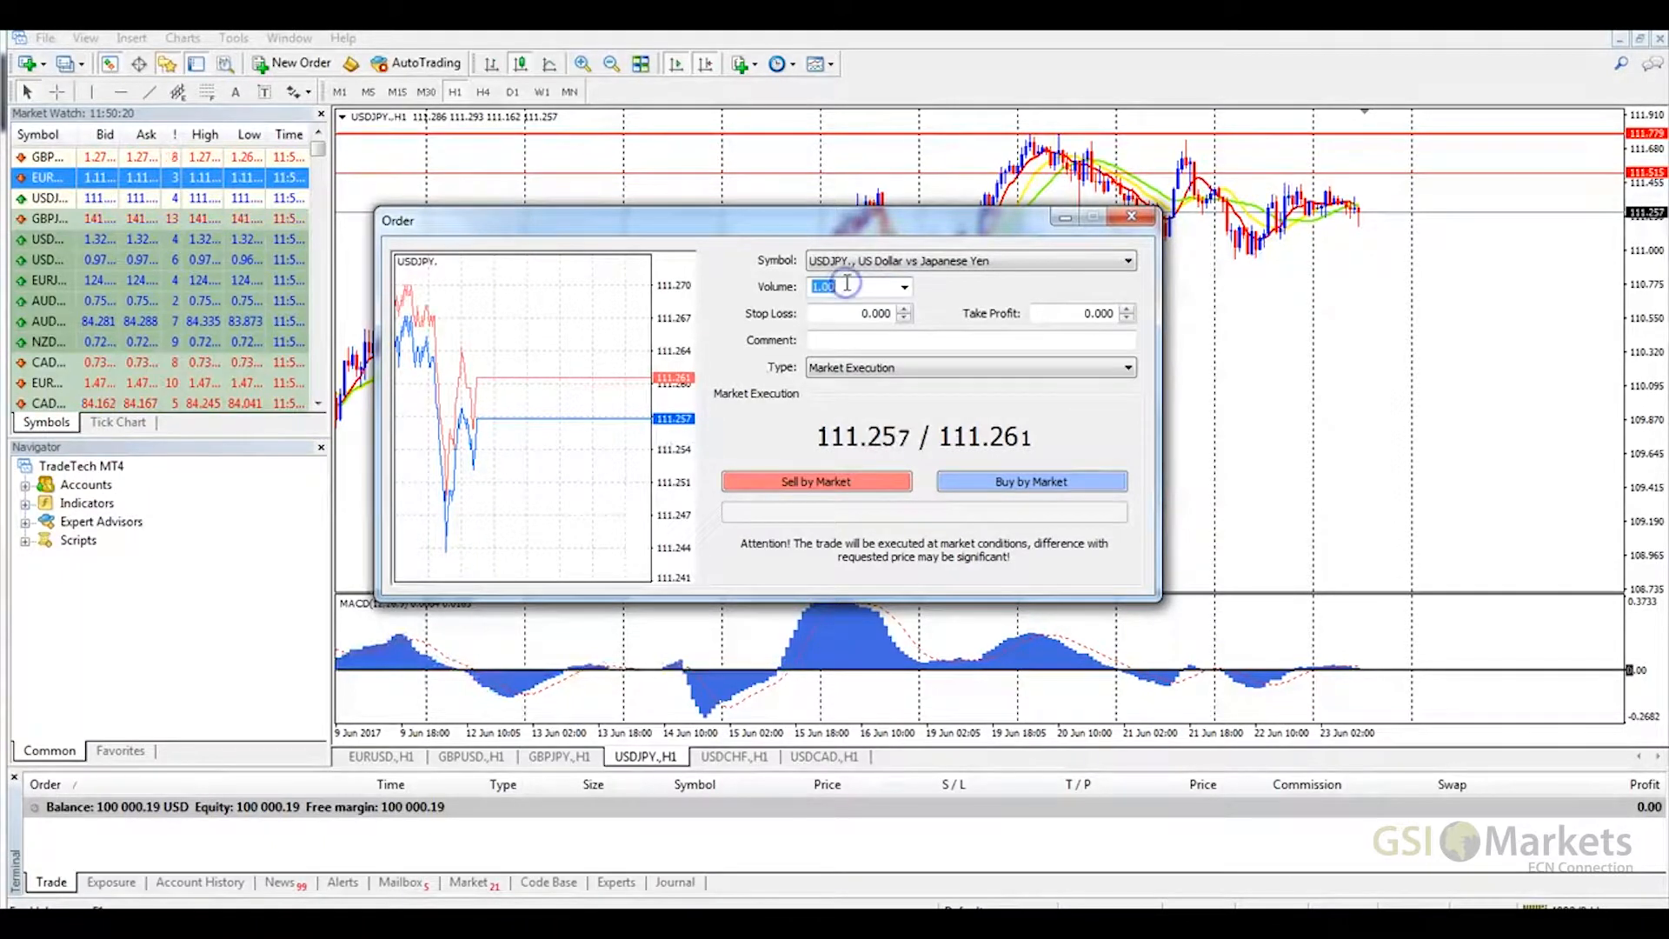
# Step: Switch the order symbol to USDJPY and begin entering a 0.0 lot volume
pyautogui.write('0.0')
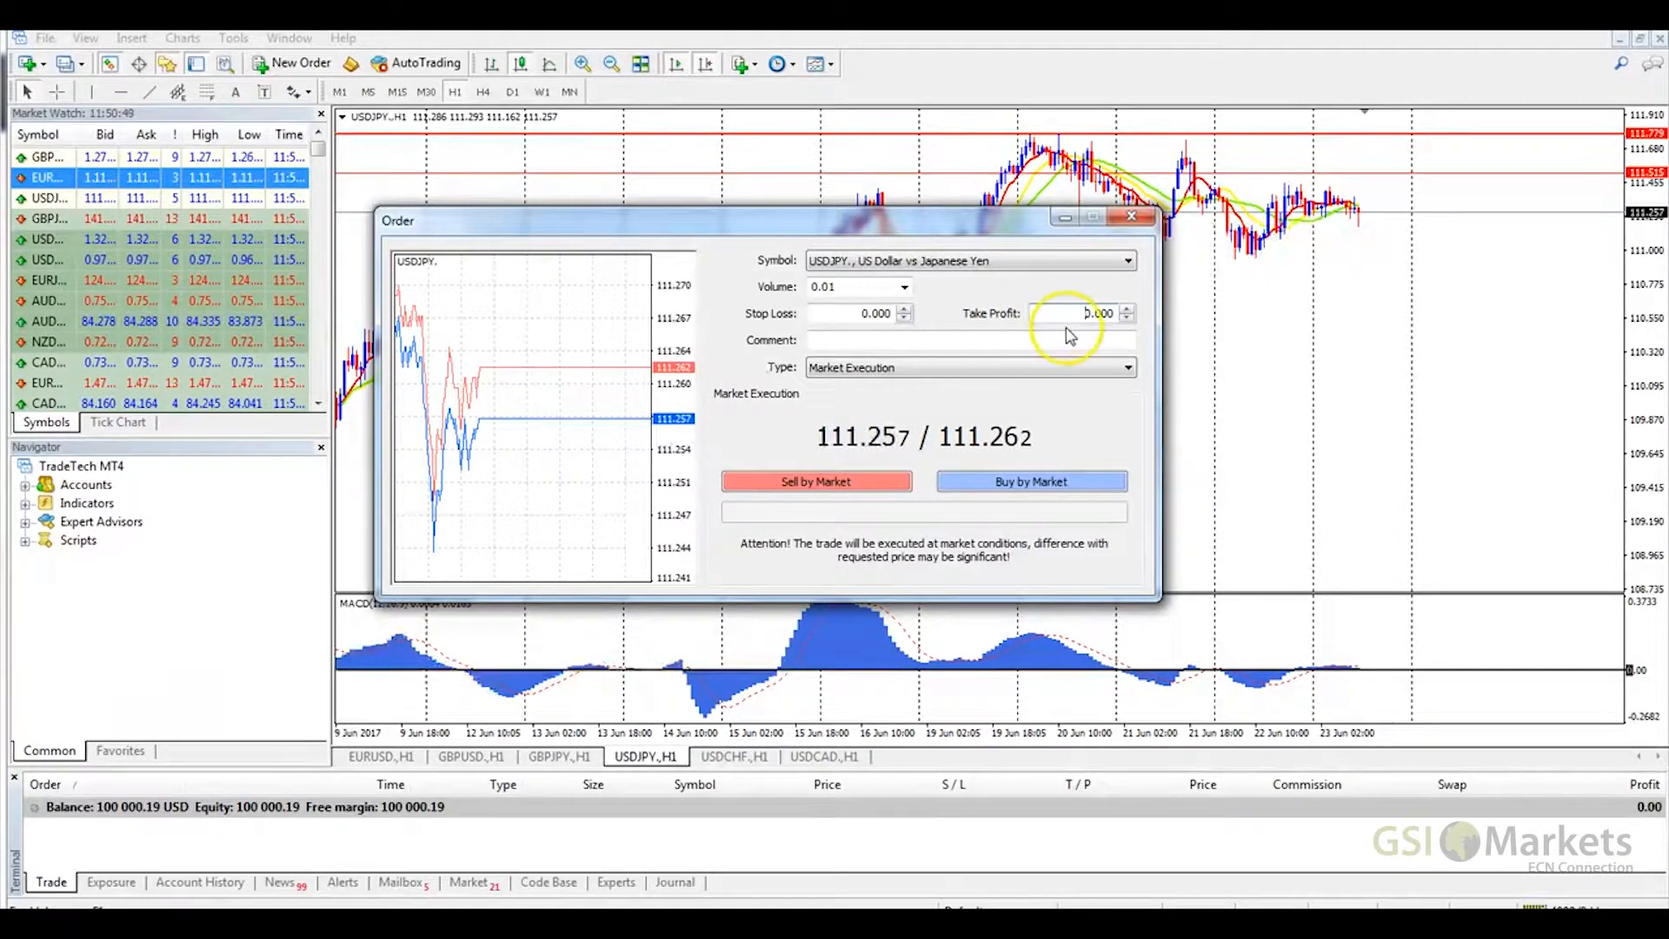
# Step: Complete the volume as 0.01 lot and move into the Comment field
pyautogui.click(916, 339)
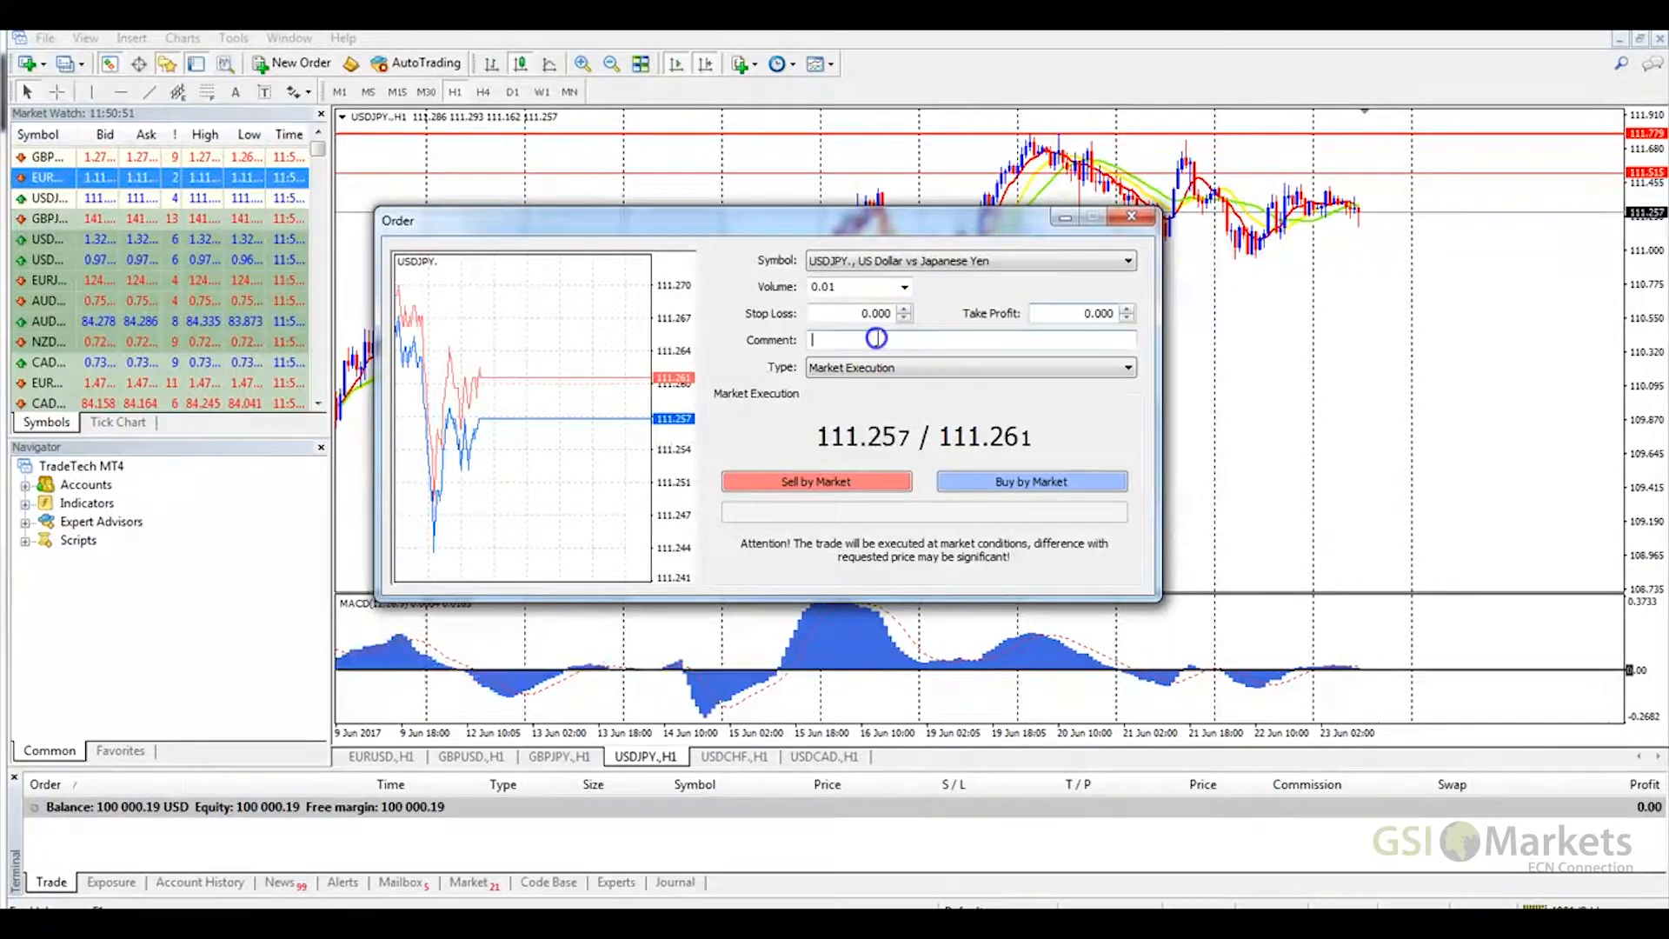
pyautogui.write('comment here')
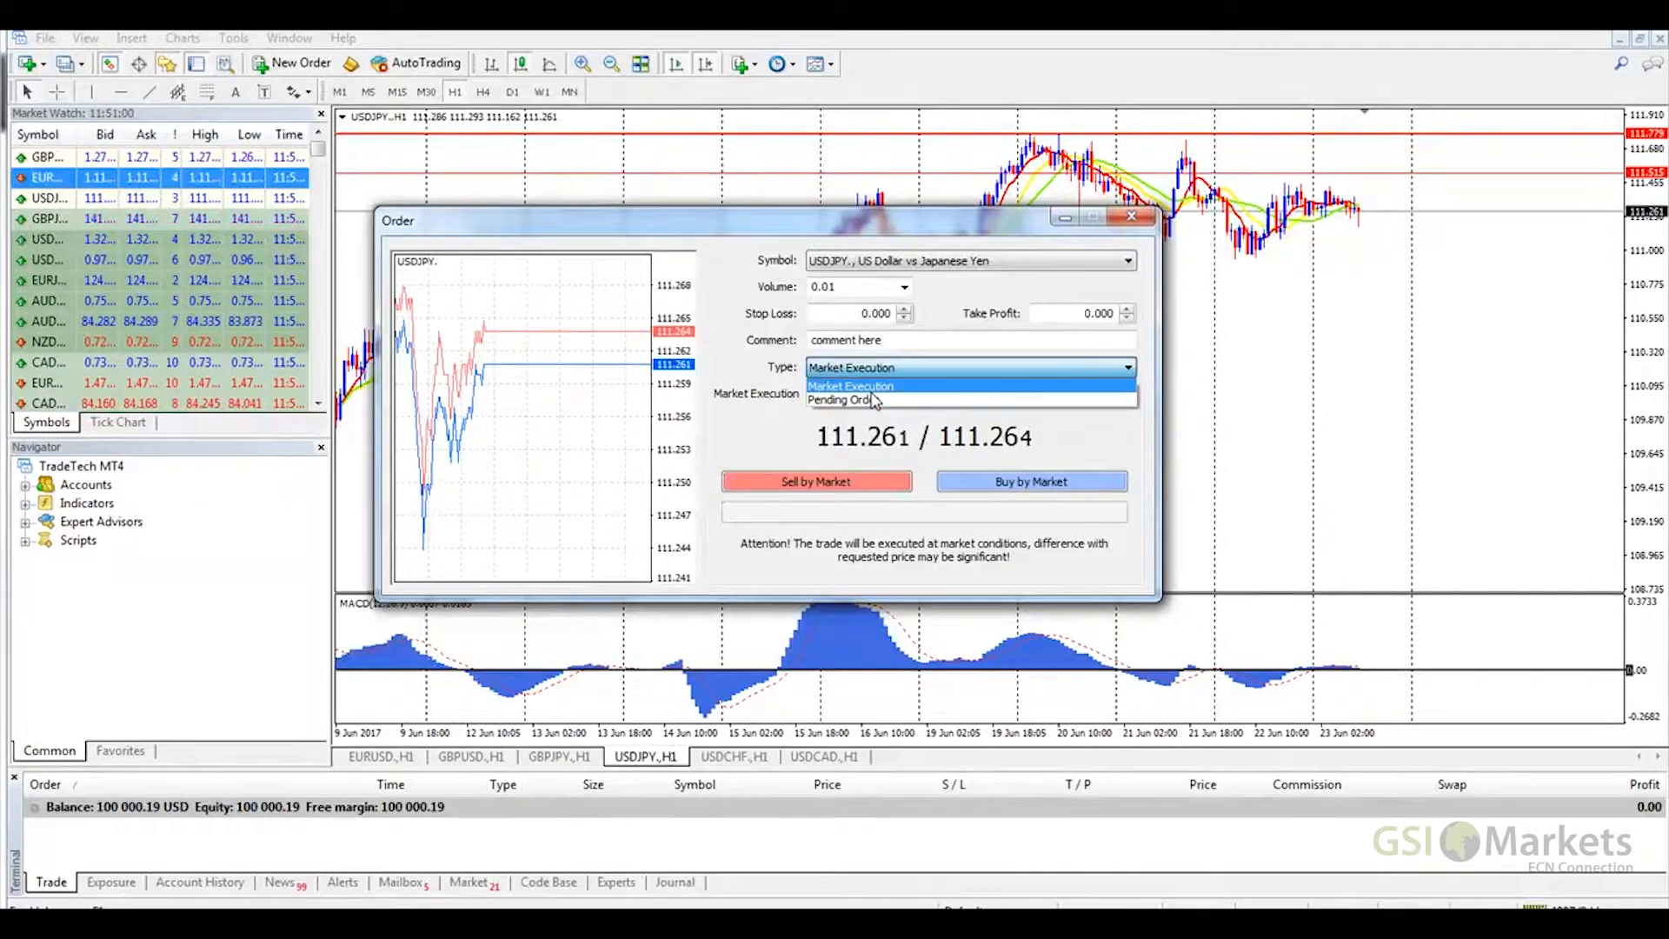
pyautogui.click(861, 386)
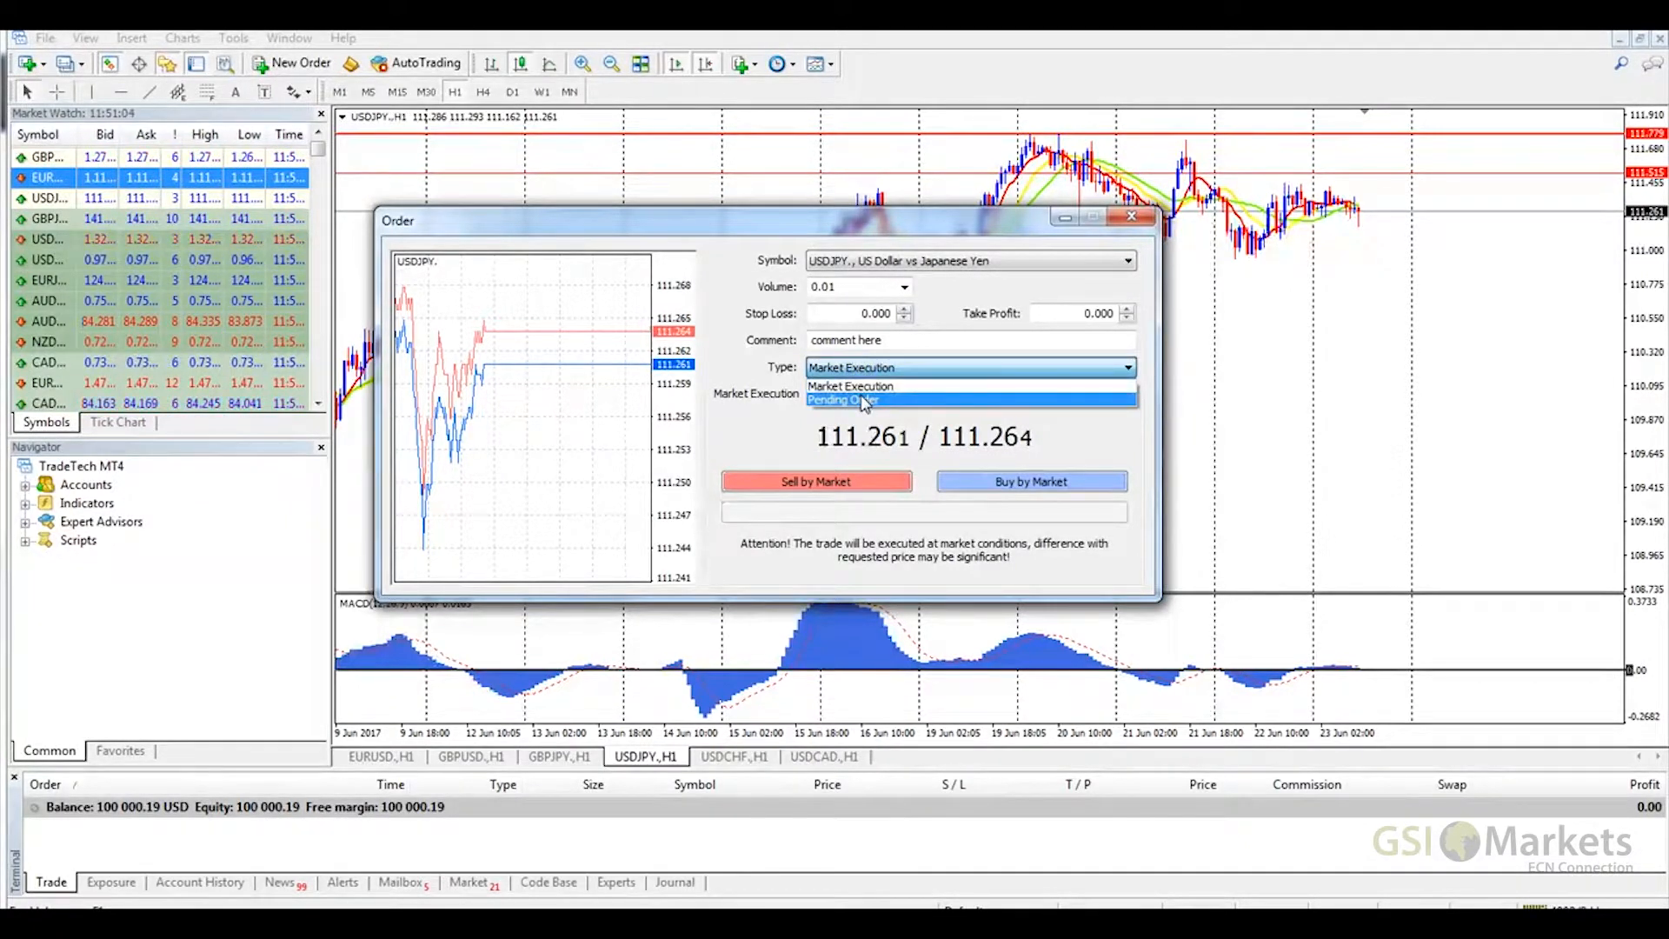
pyautogui.click(842, 400)
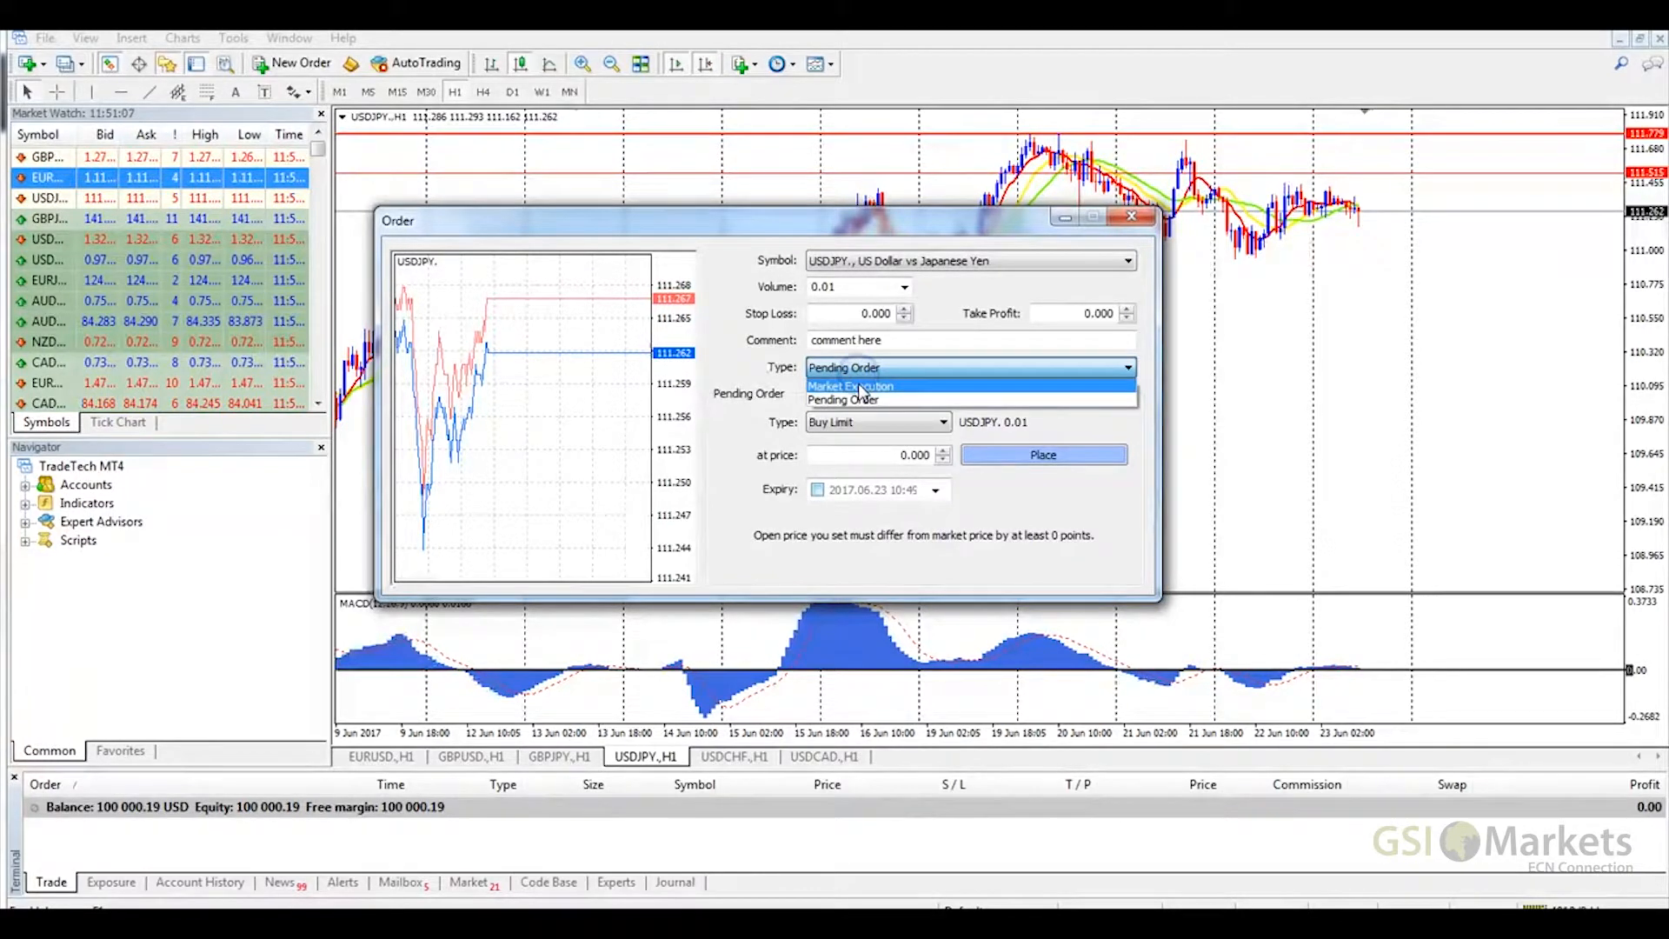
pyautogui.click(849, 386)
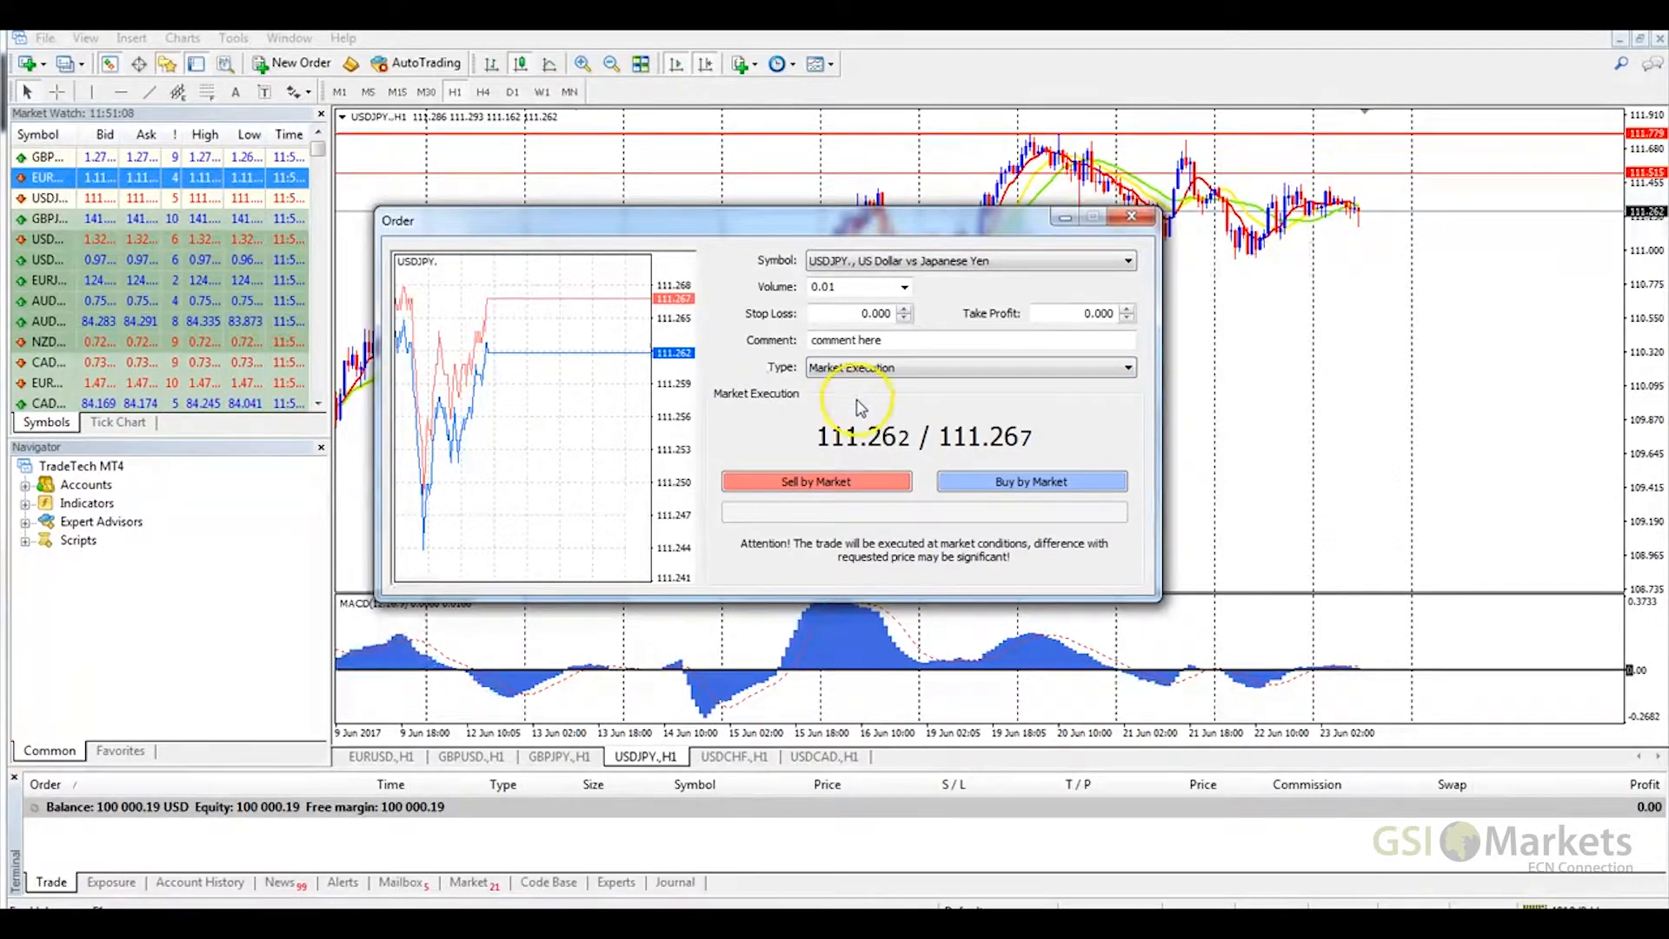